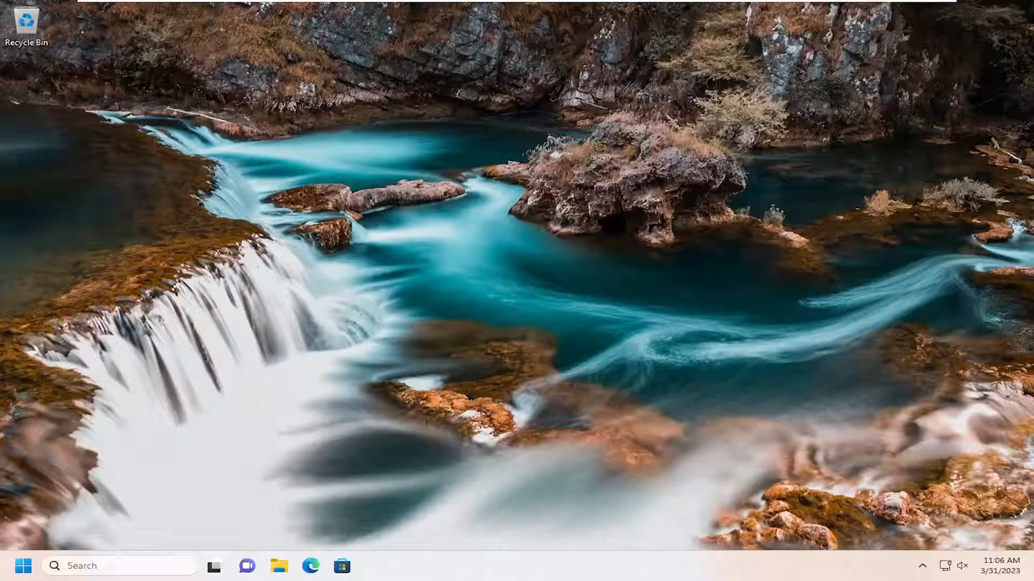
pyautogui.moveTo(839, 377)
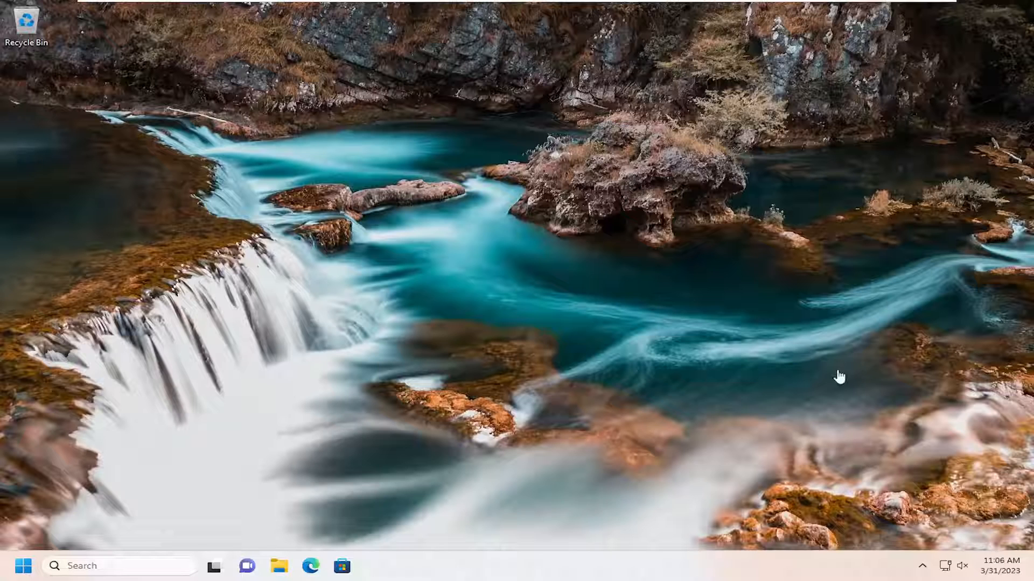
# - Search 'visual c++ redistributable' and open Microsoft's 'Latest supported Visual C++ Redistributable downloads' article
pyautogui.rightClick(24, 565)
pyautogui.write('visual')
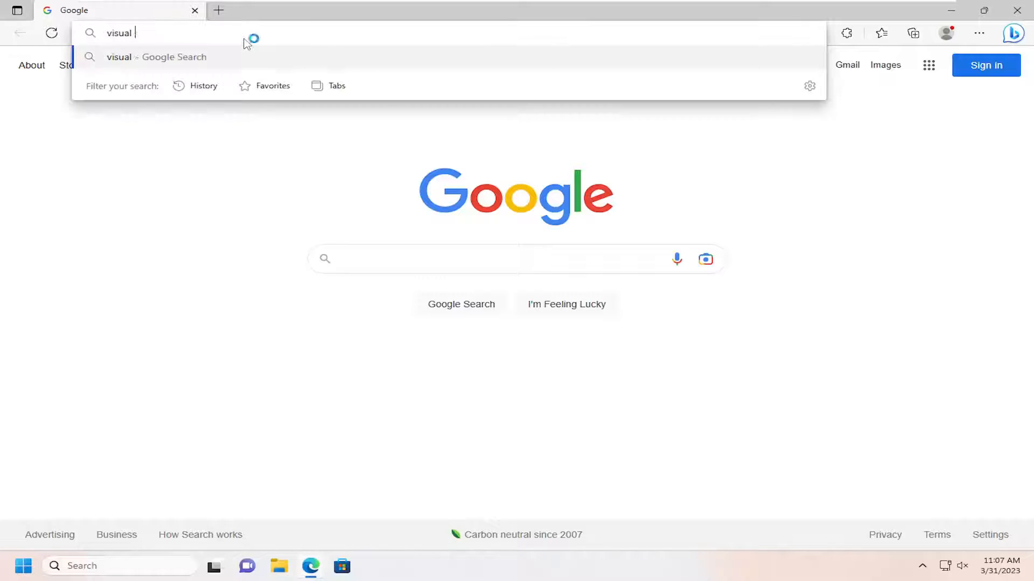
pyautogui.write('c++ red')
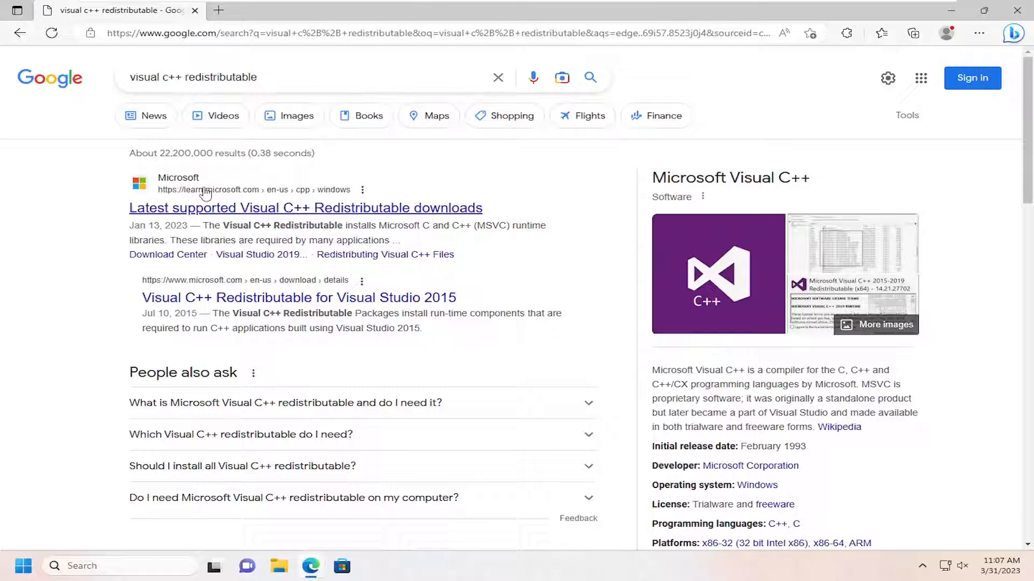
pyautogui.moveTo(191, 212)
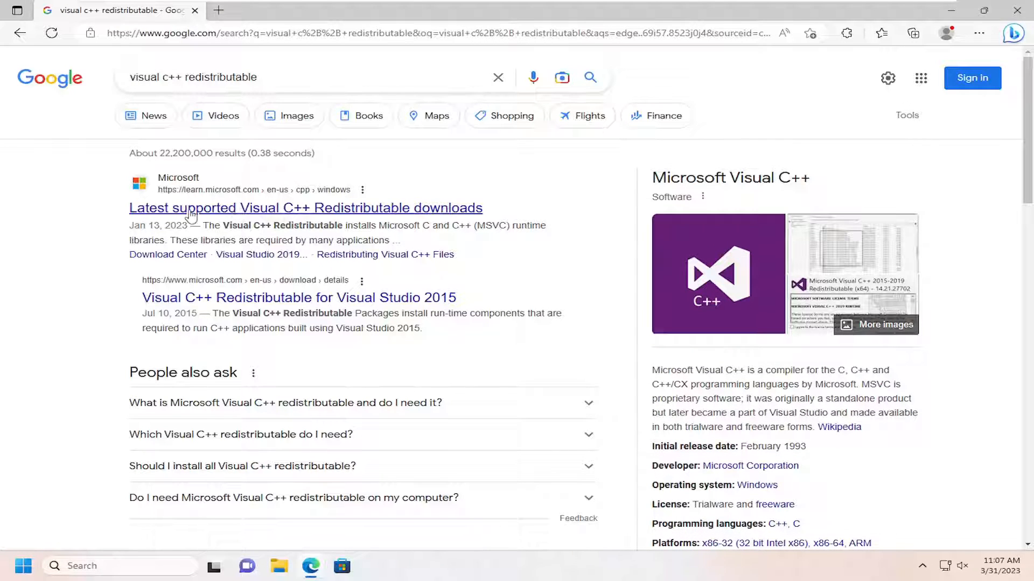
pyautogui.moveTo(420, 209)
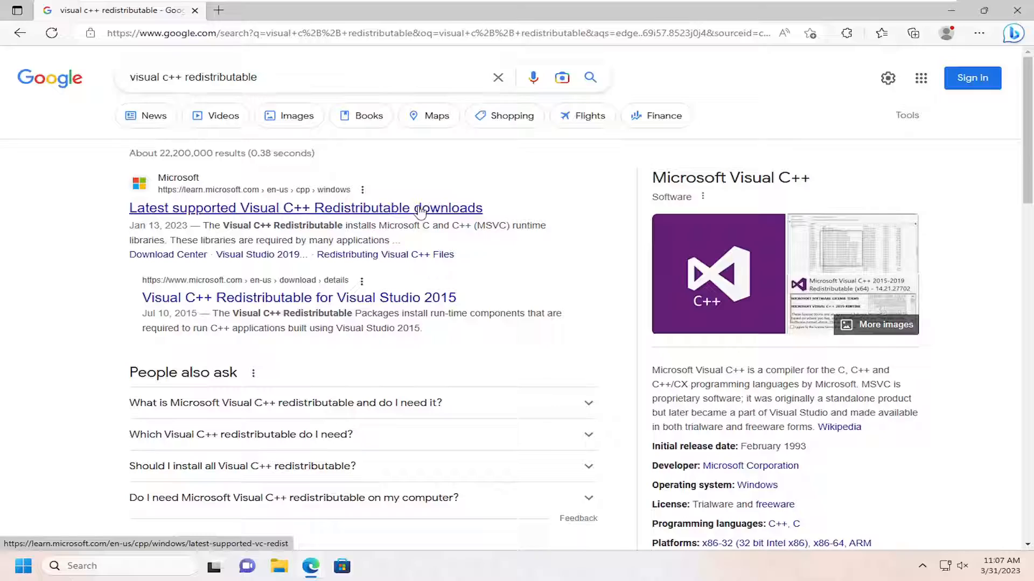
pyautogui.click(305, 208)
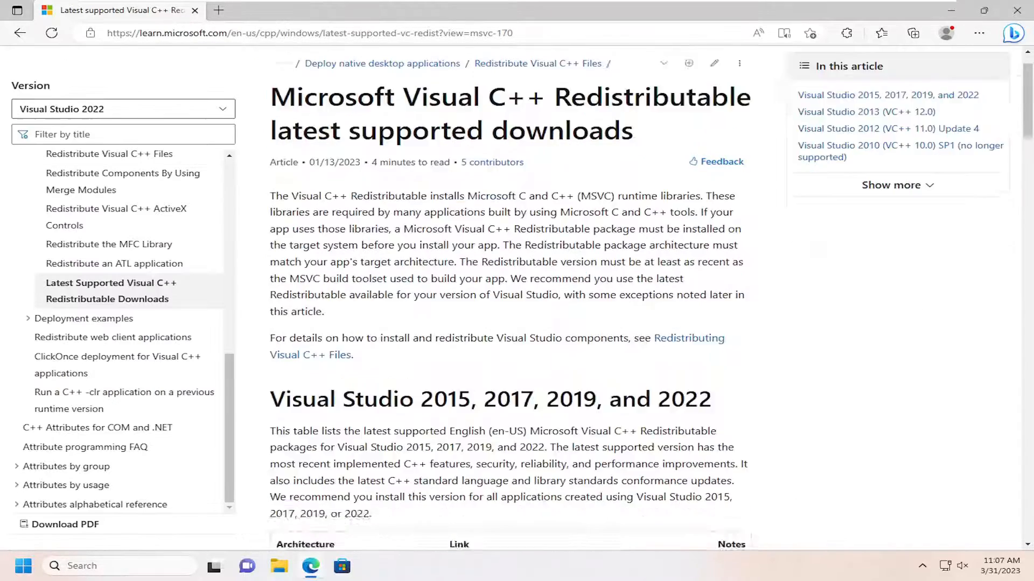
# - Download VC_redist.x64.exe from the downloads table and launch the installer
pyautogui.scroll(-3)
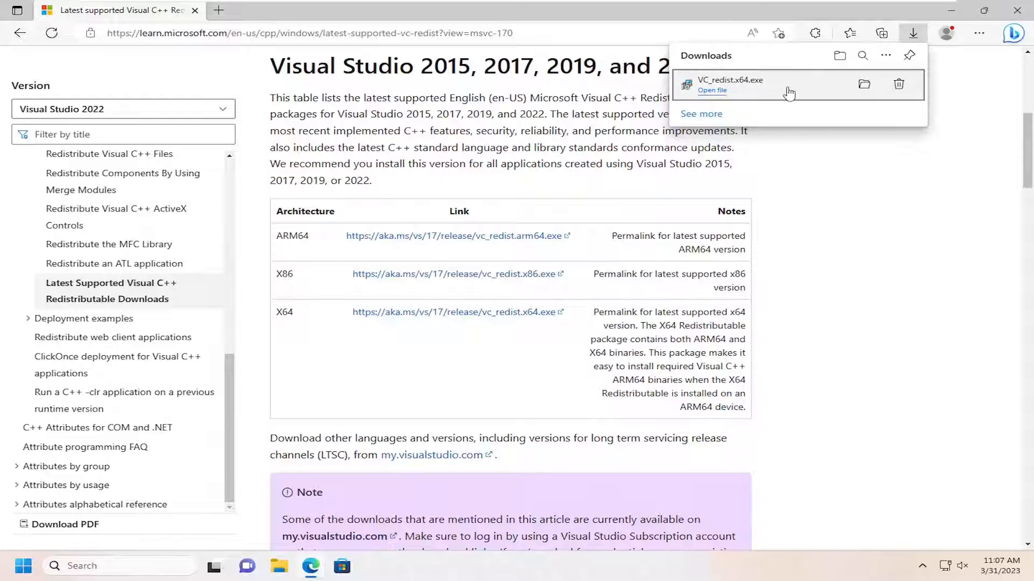
pyautogui.click(711, 91)
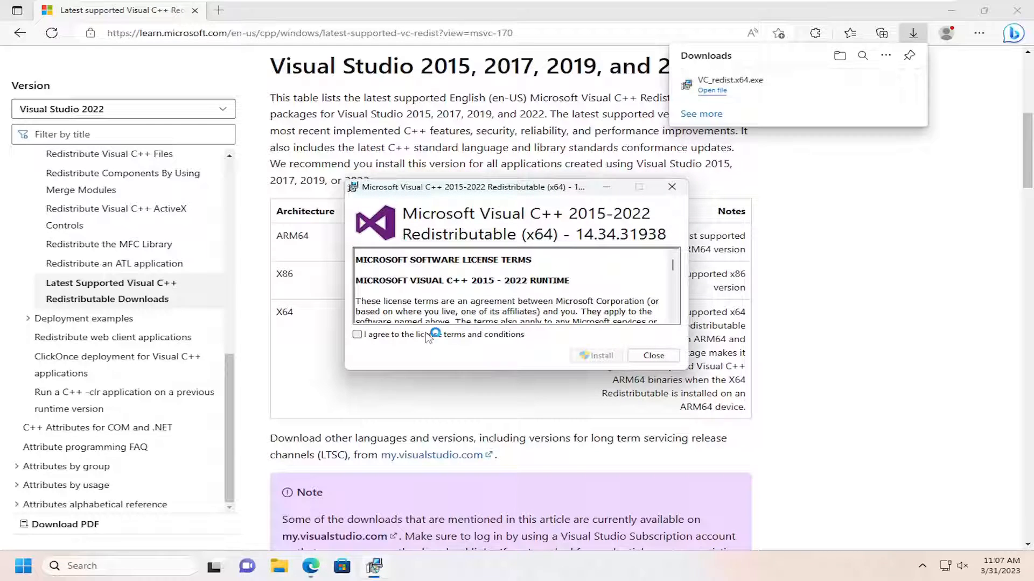
# - Accept the license, install the 2015-2022 x64 redistributable with UAC approval, and close setup
pyautogui.click(357, 334)
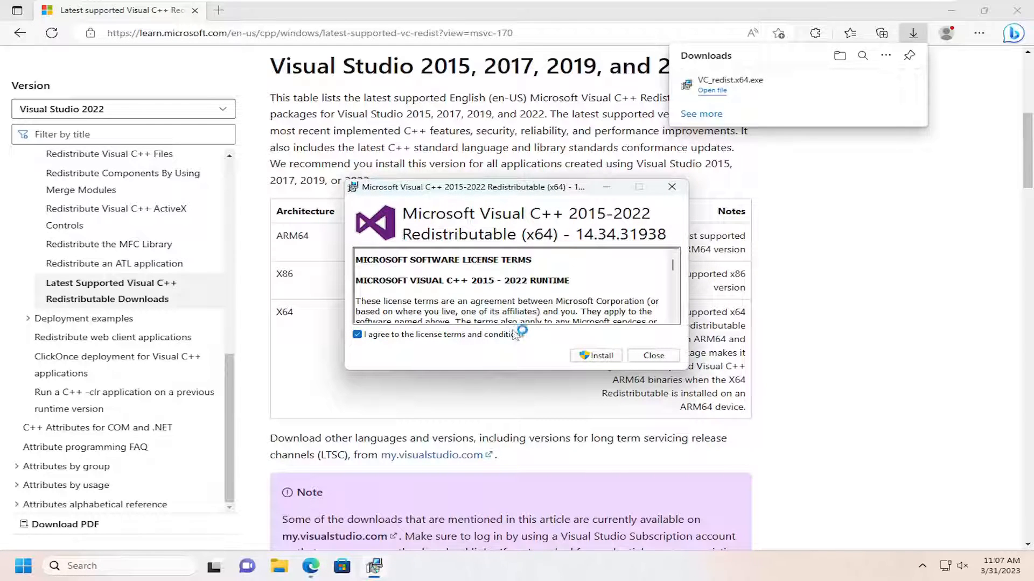
pyautogui.click(593, 355)
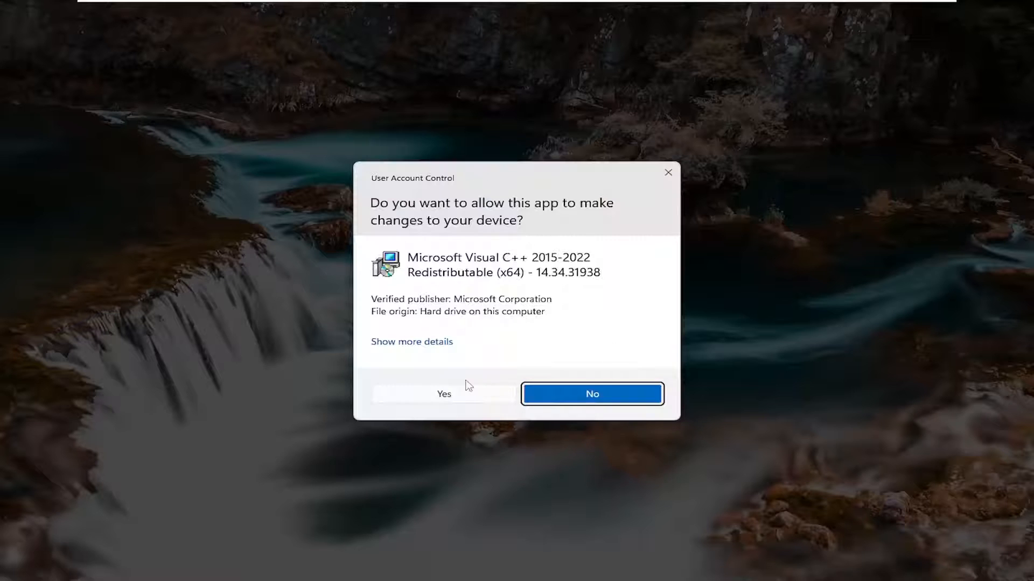
pyautogui.click(443, 394)
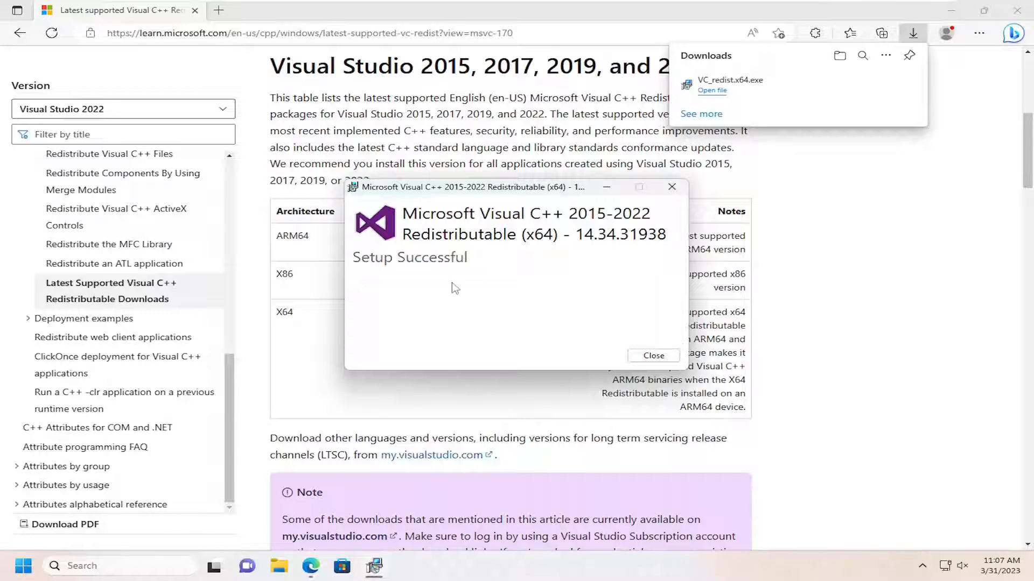
pyautogui.click(652, 355)
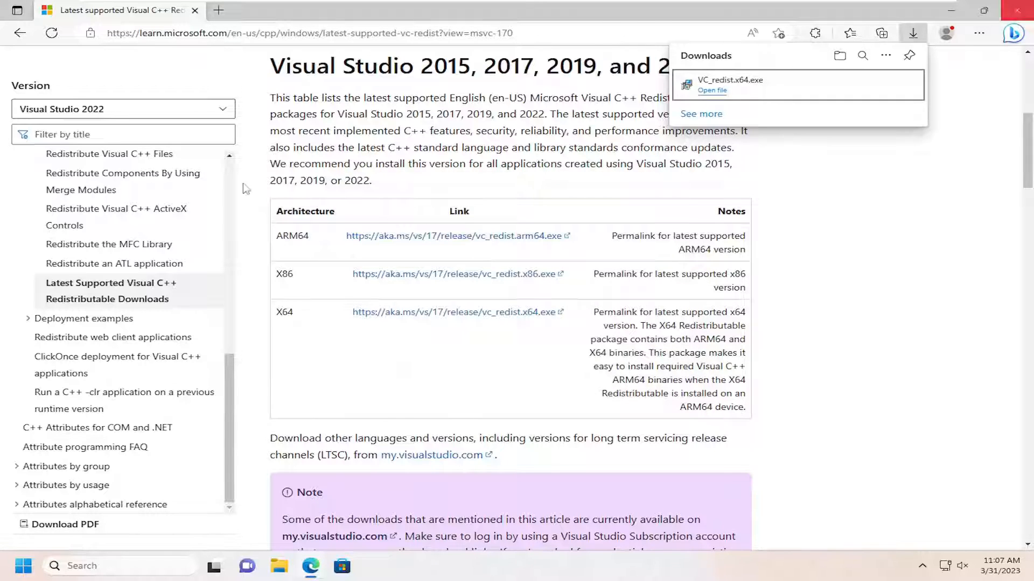